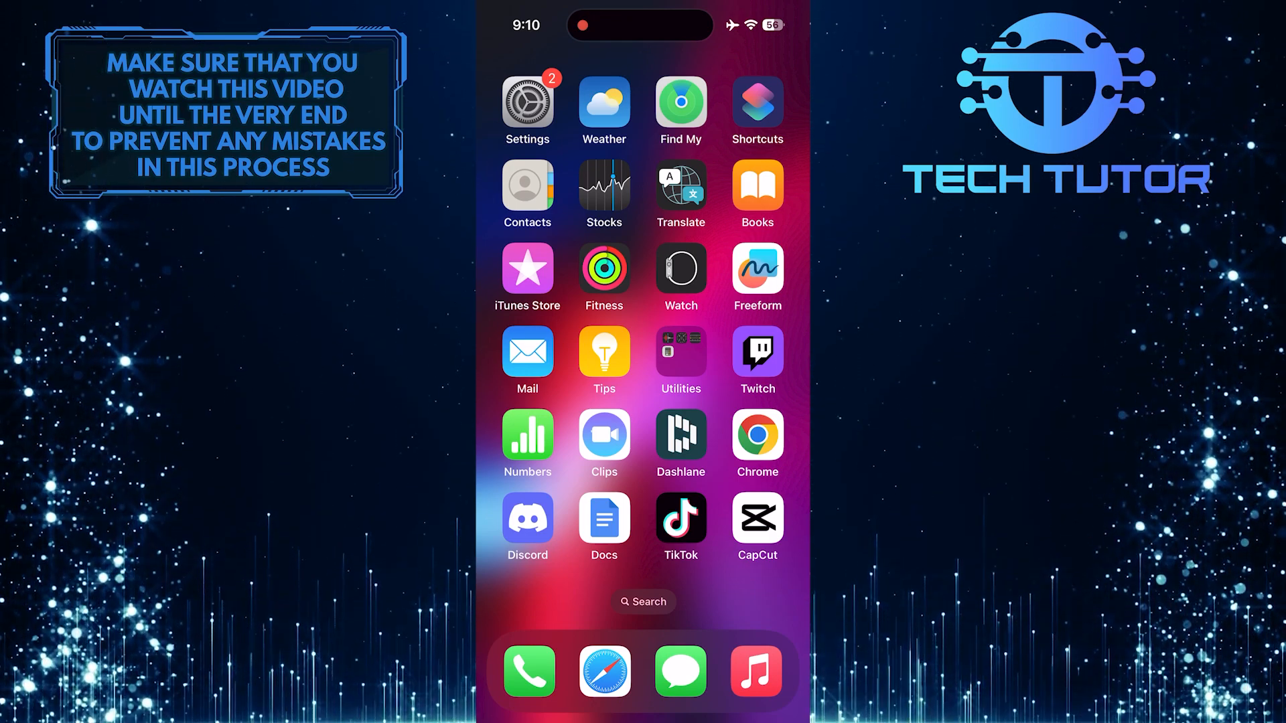
Launch Settings from the Home Screen and go to the General page
left_click(527, 103)
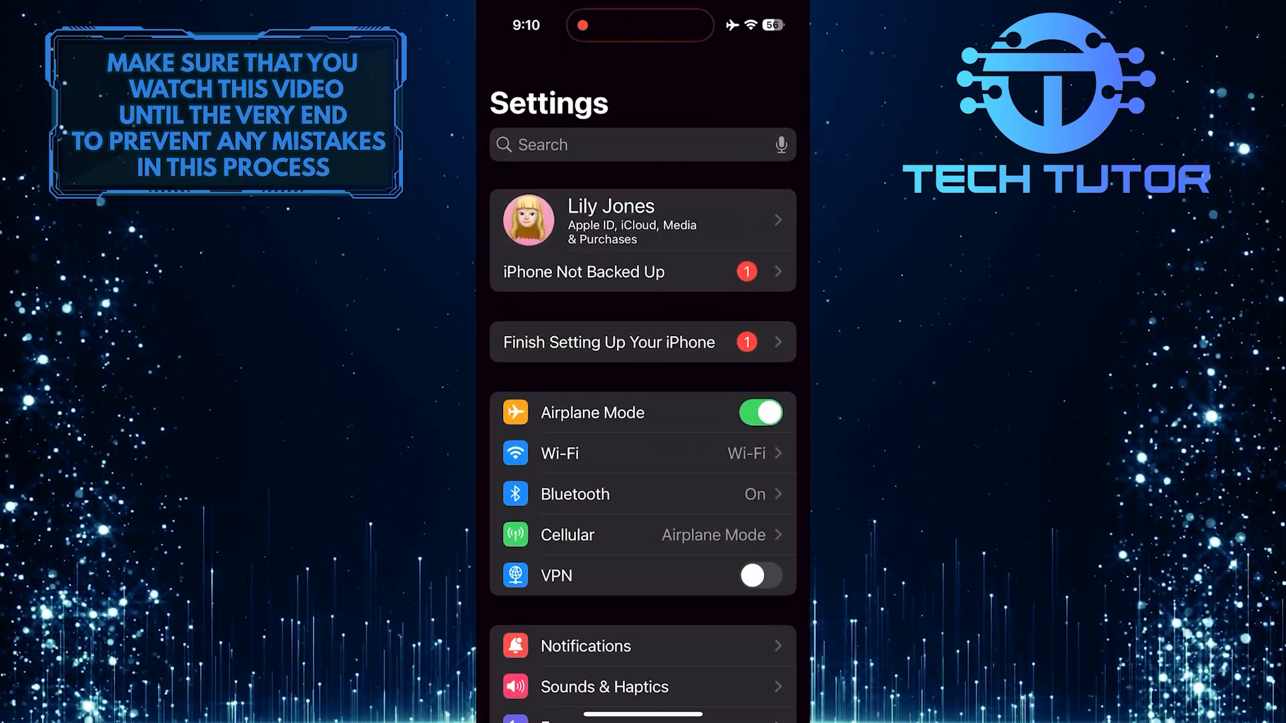
scroll("down", 3)
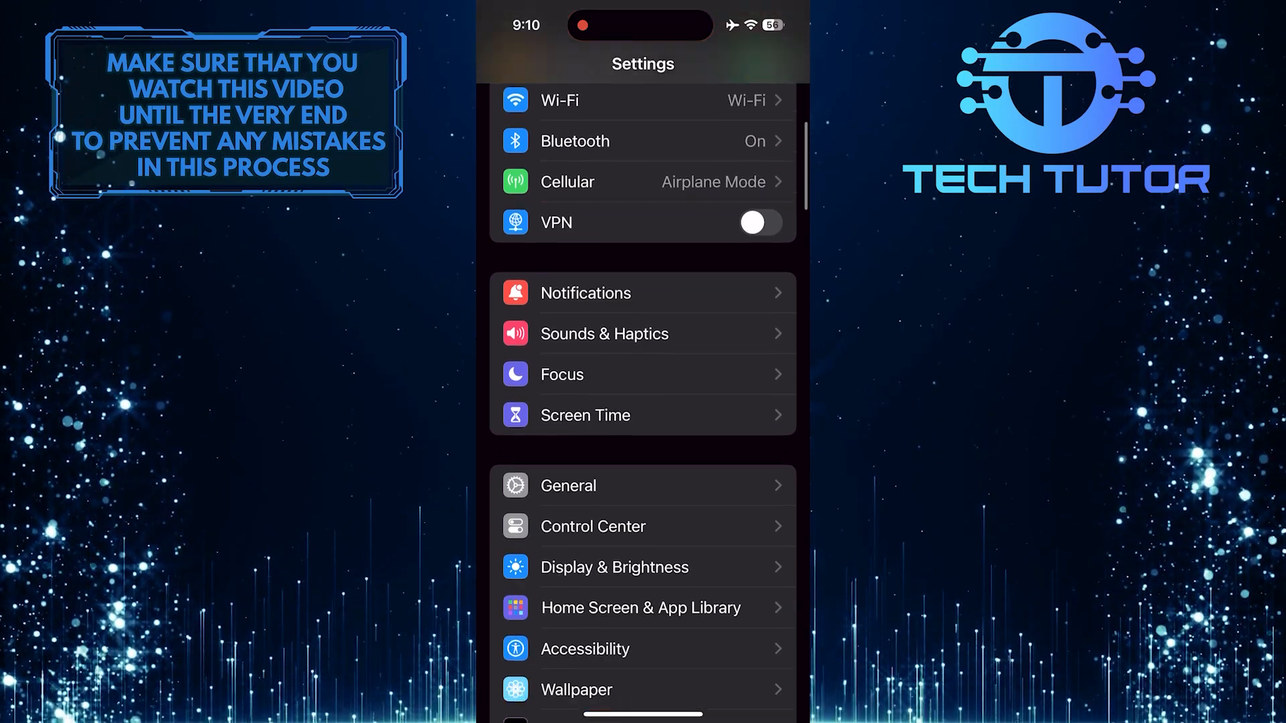
scroll("down", 3)
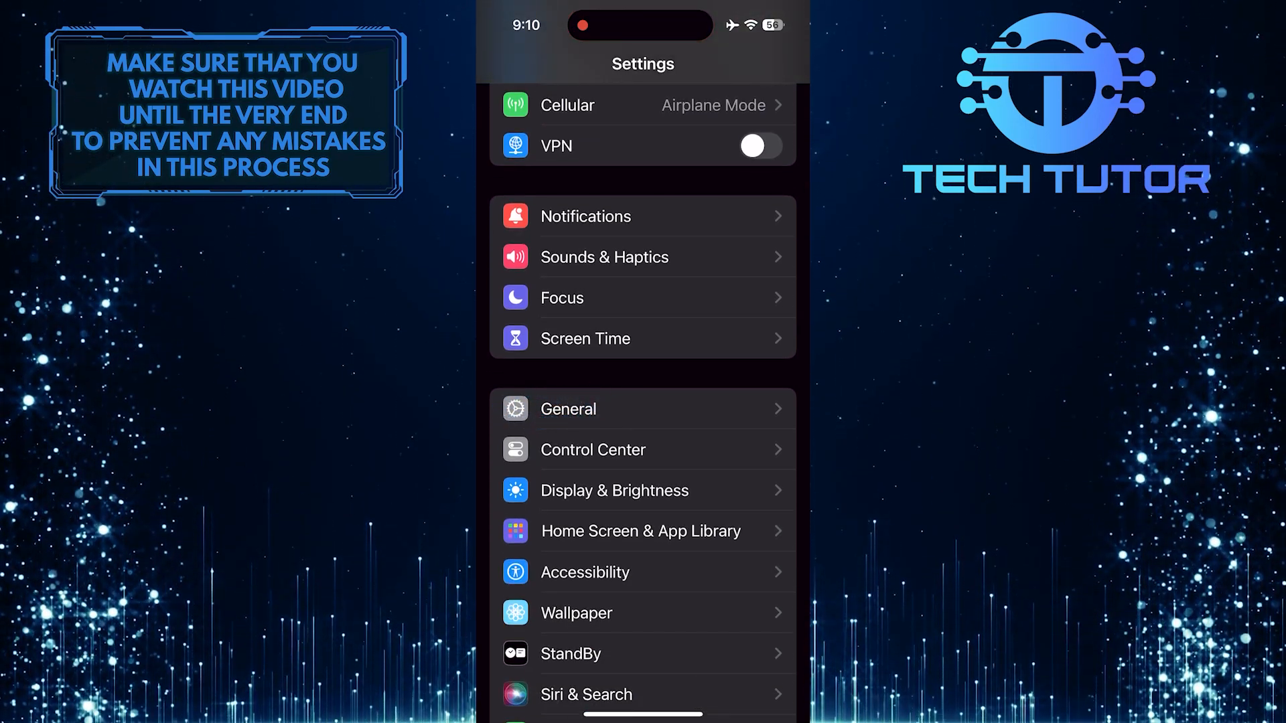
left_click(567, 409)
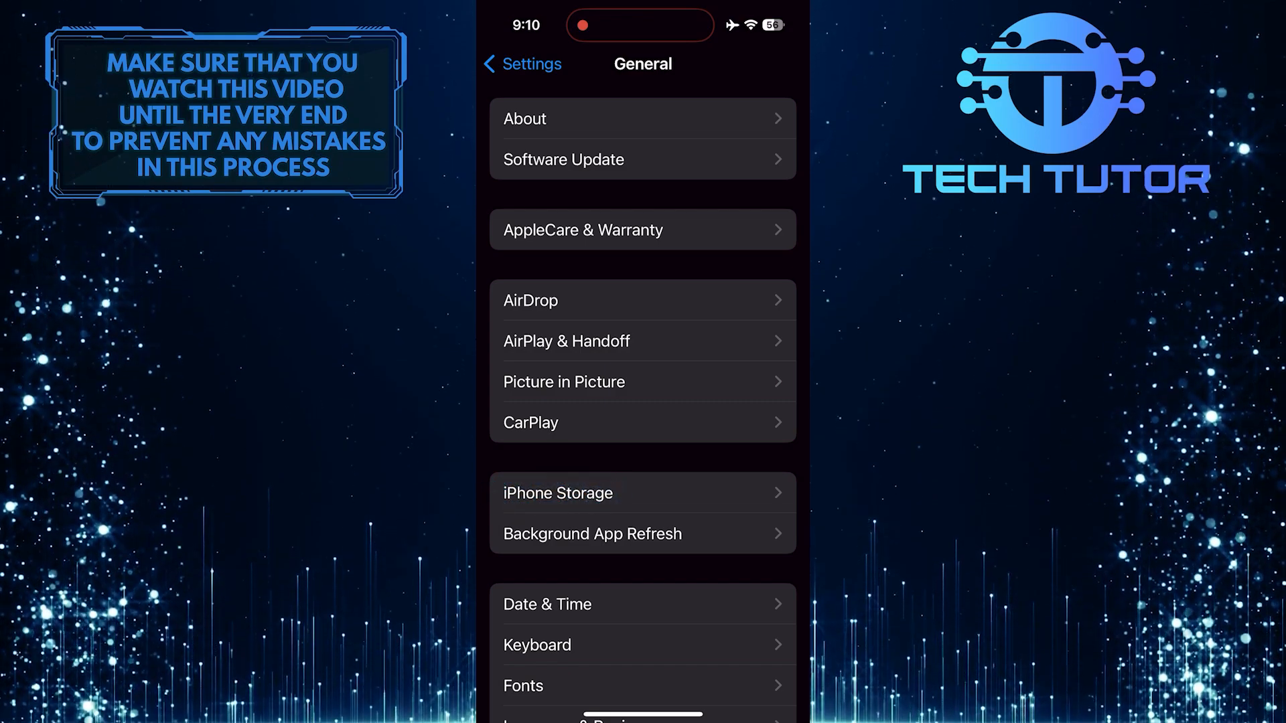
Open Messenger's entry under iPhone Storage after expanding the full app list
left_click(558, 493)
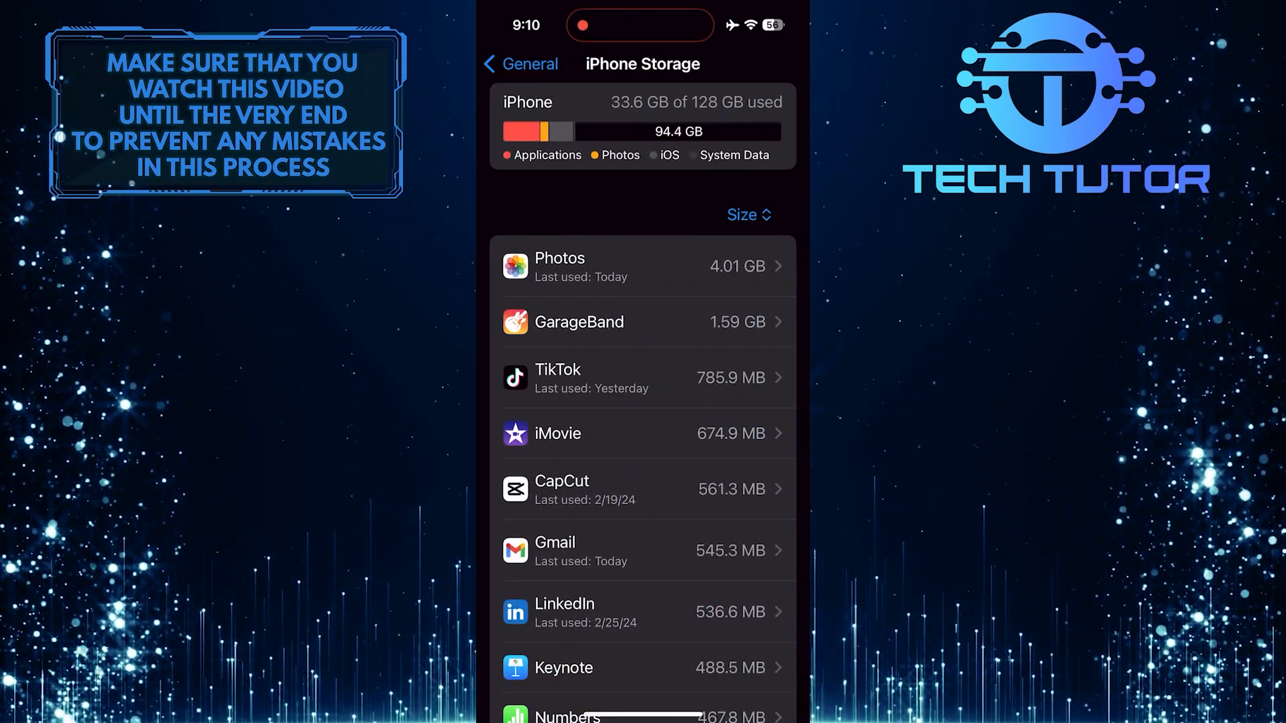
scroll("down", 3)
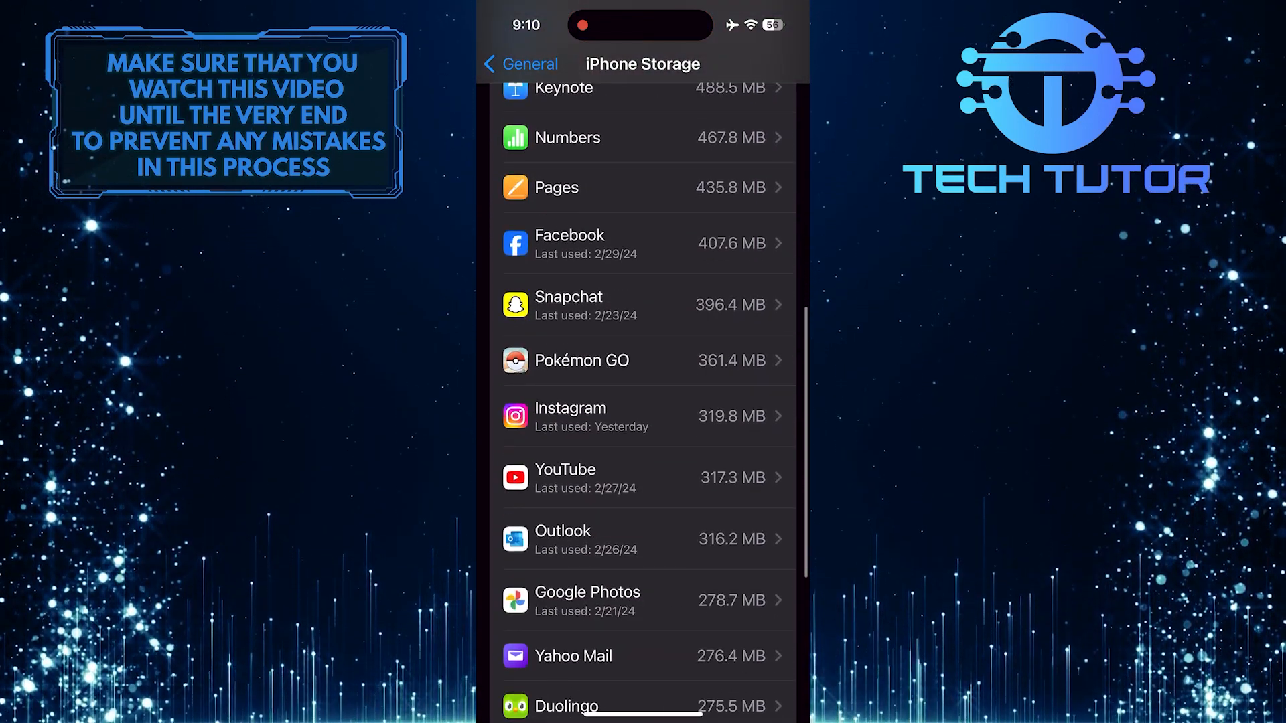
scroll("down", 3)
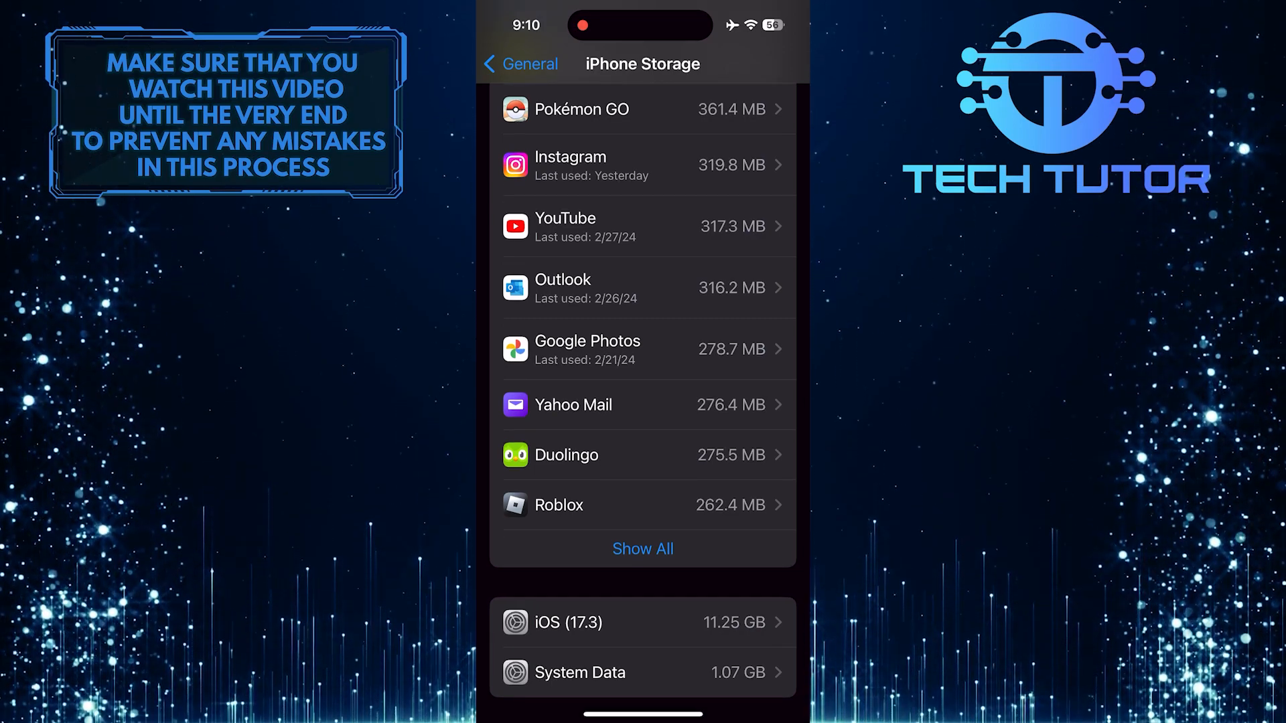
left_click(643, 549)
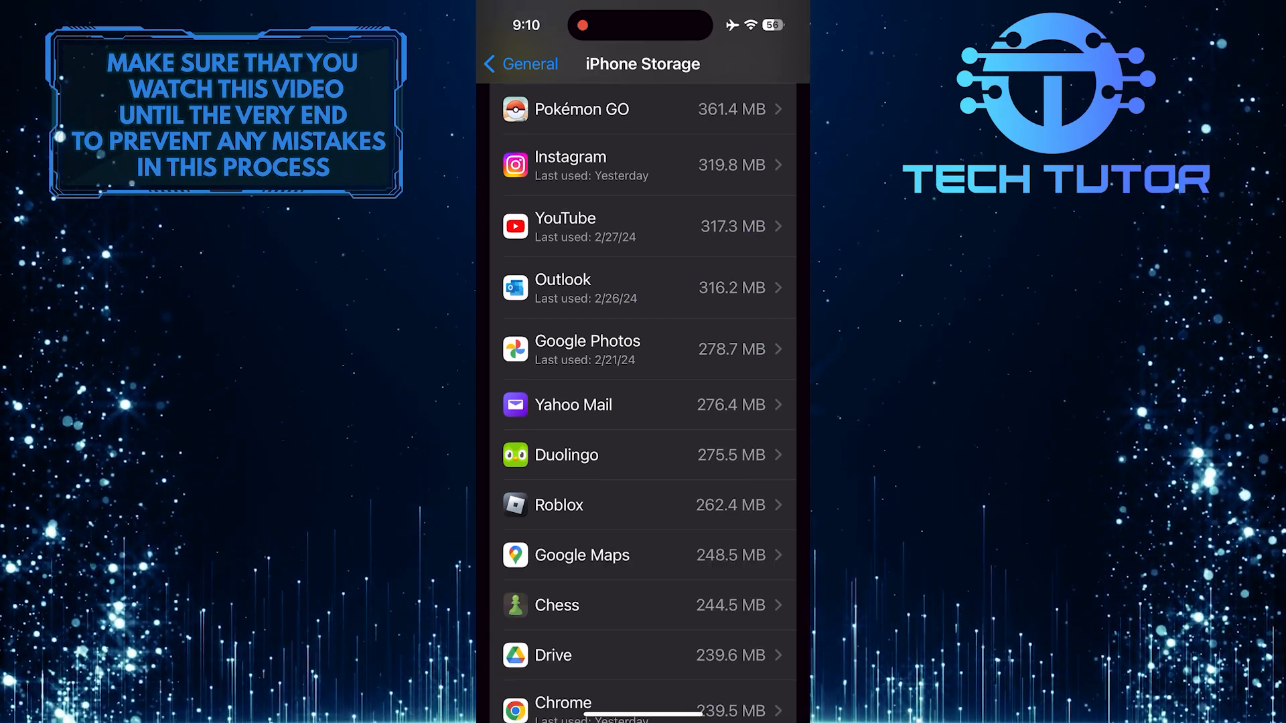
scroll("down", 3)
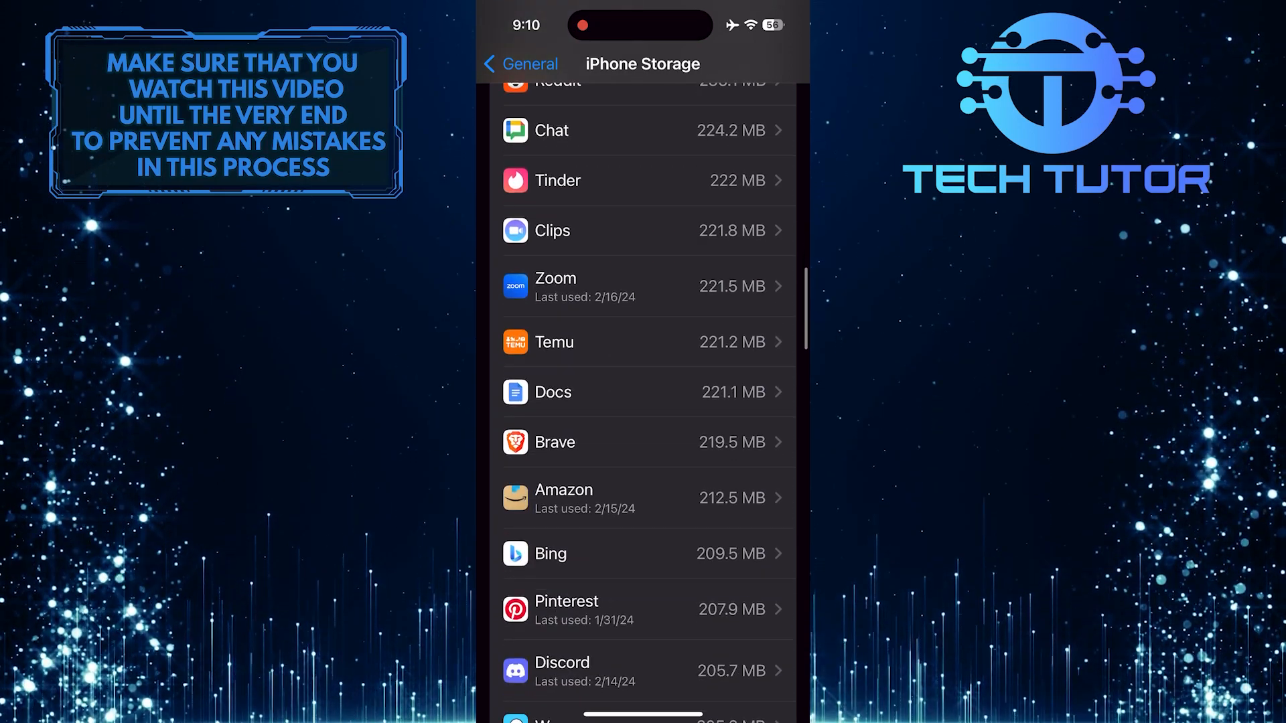
scroll("down", 3)
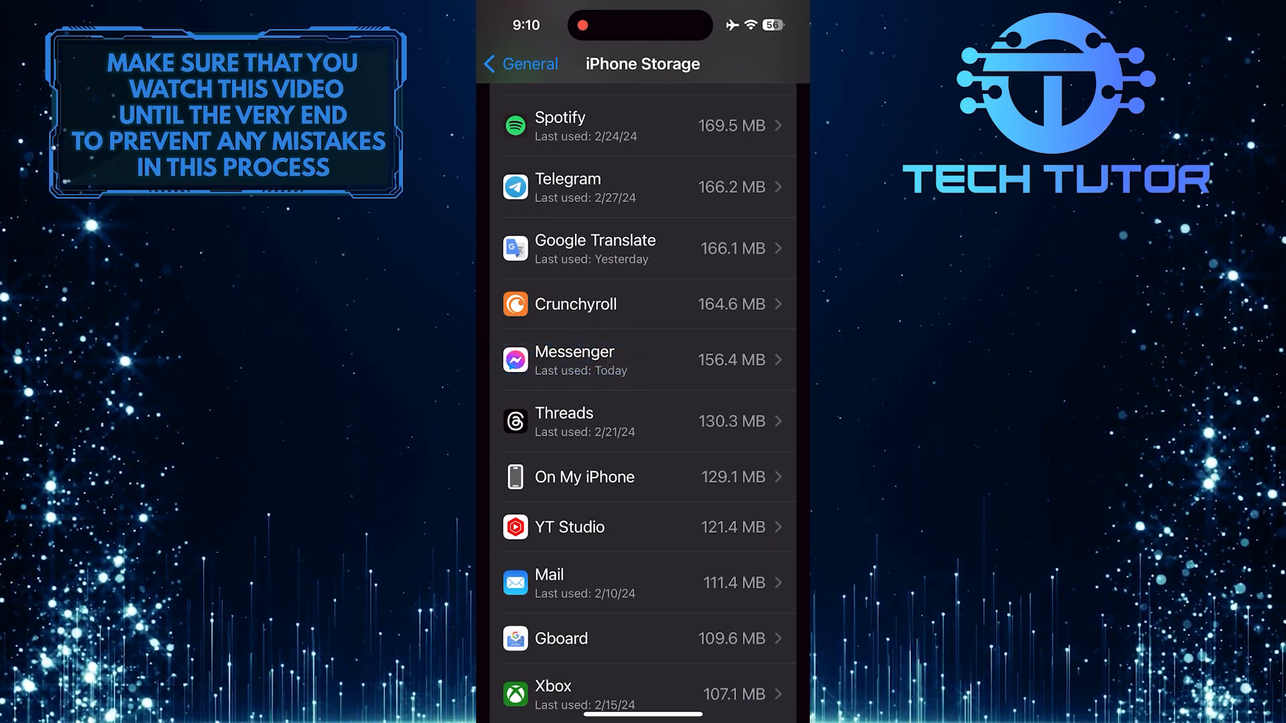
left_click(647, 359)
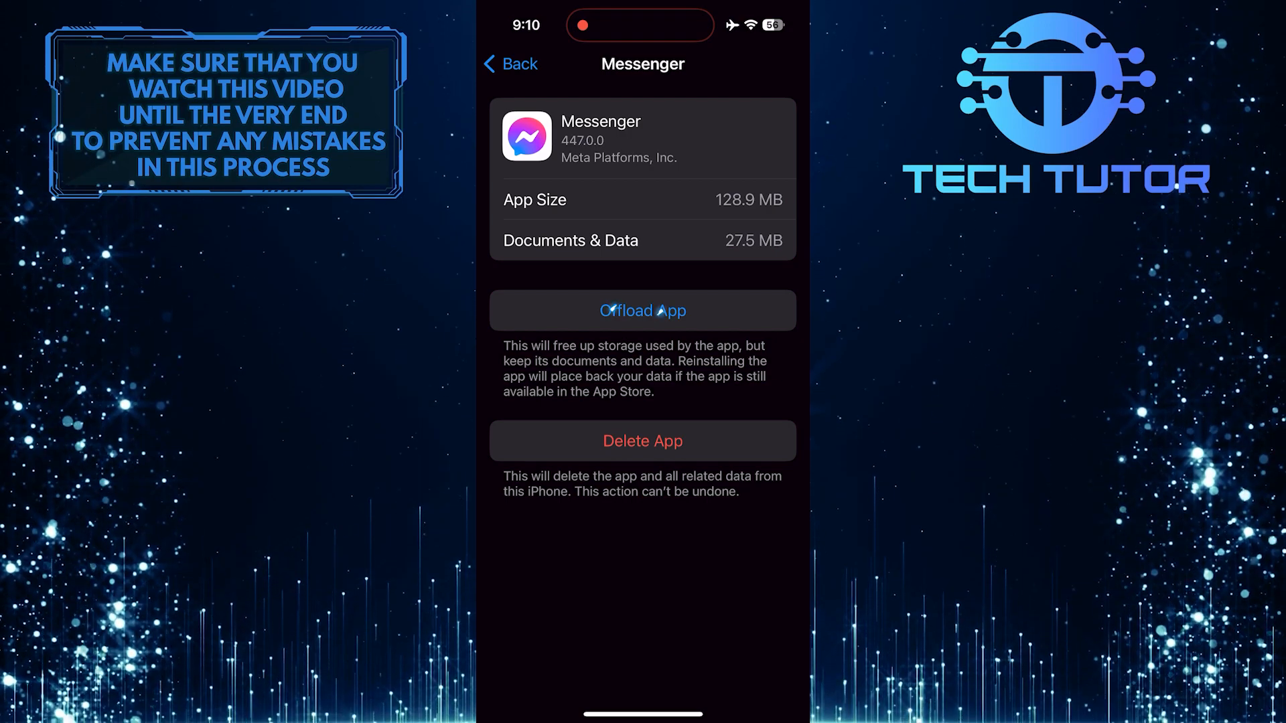
Offload Messenger, keeping its 156.4 MB of documents and data on the iPhone
left_click(642, 310)
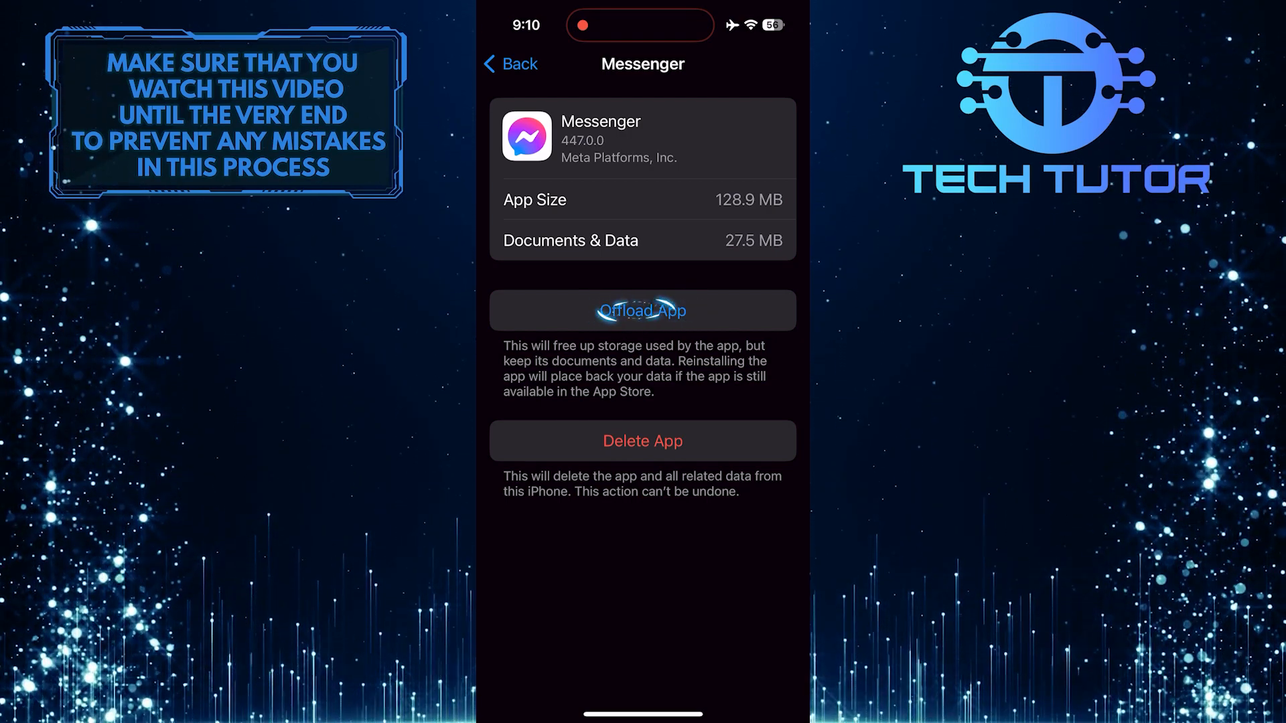
left_click(642, 310)
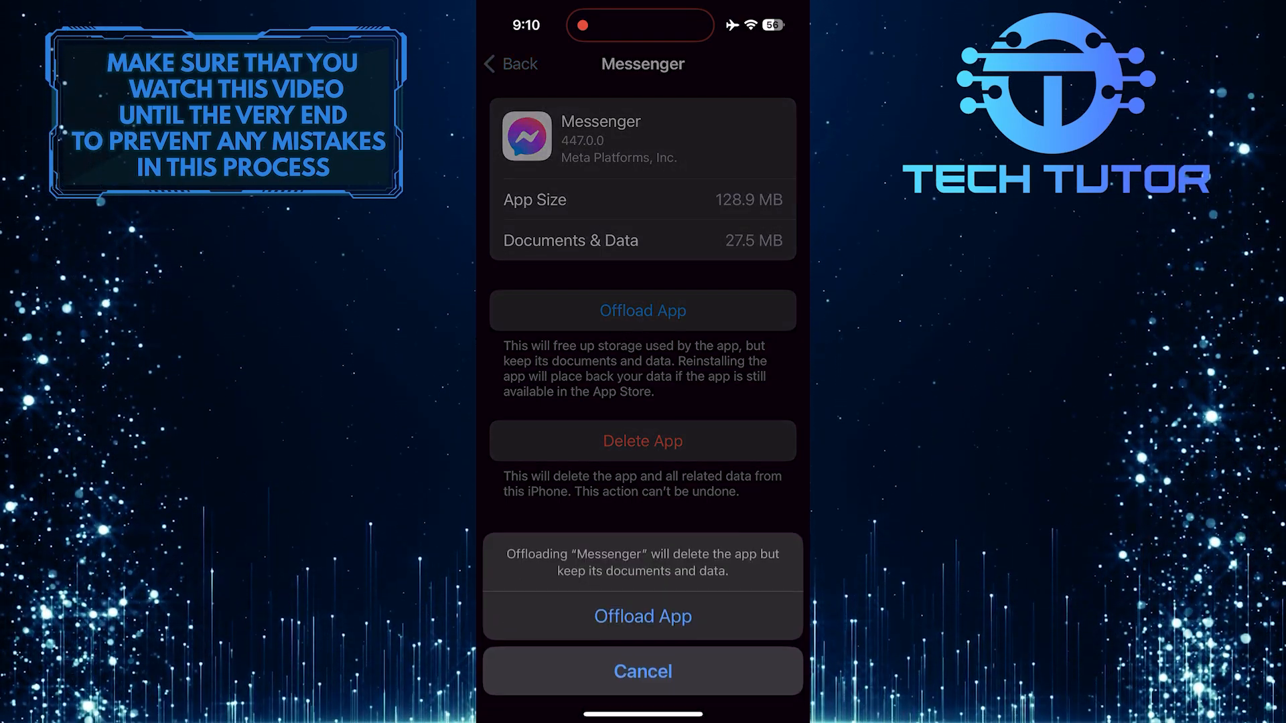
left_click(643, 617)
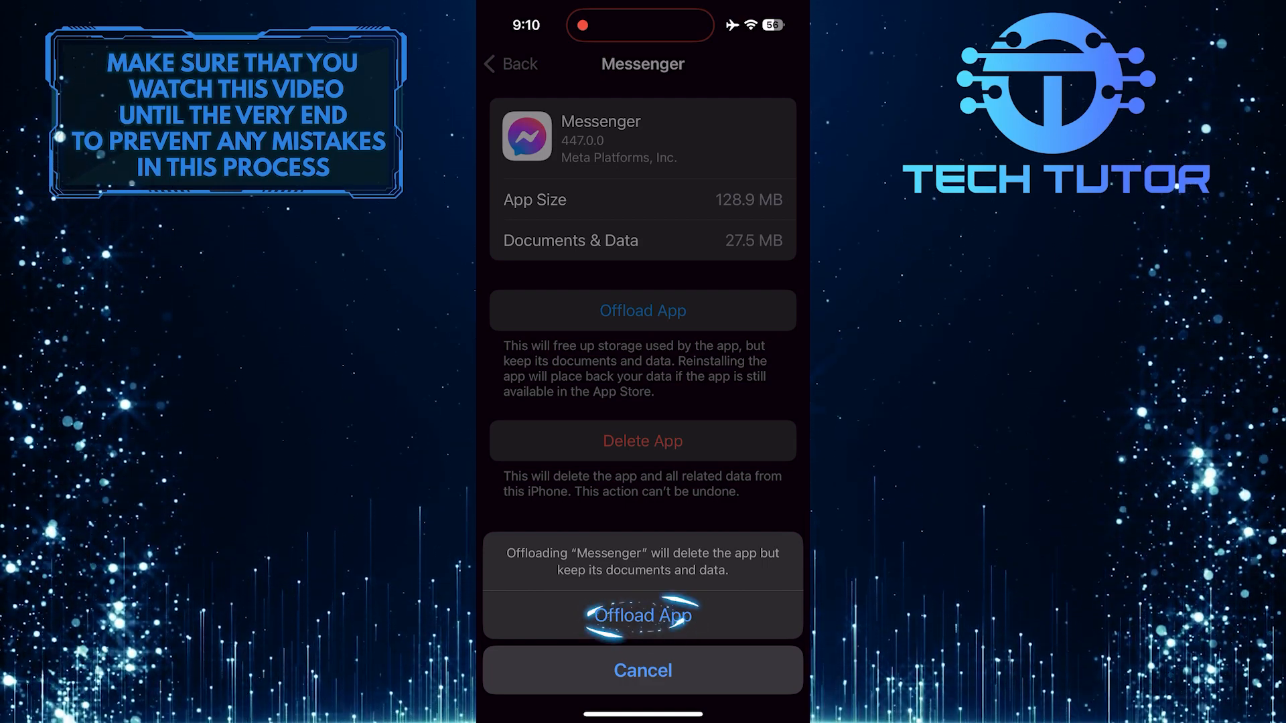
left_click(642, 670)
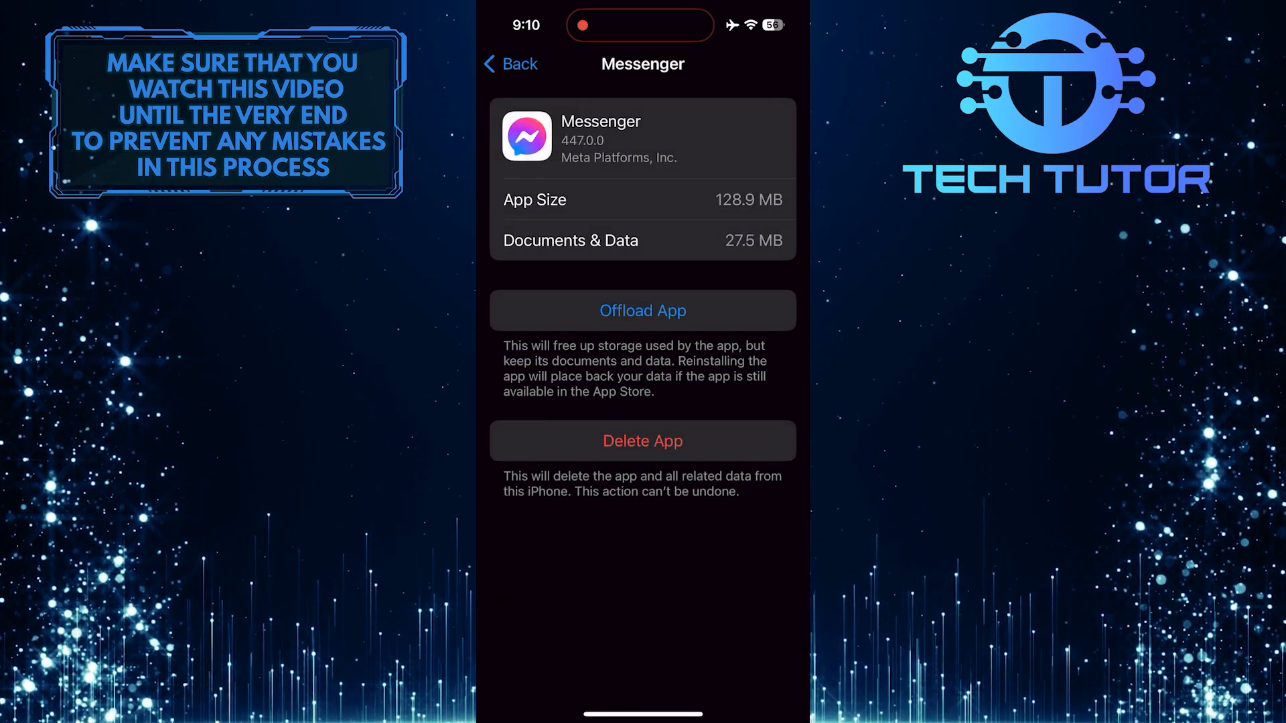
left_click(642, 310)
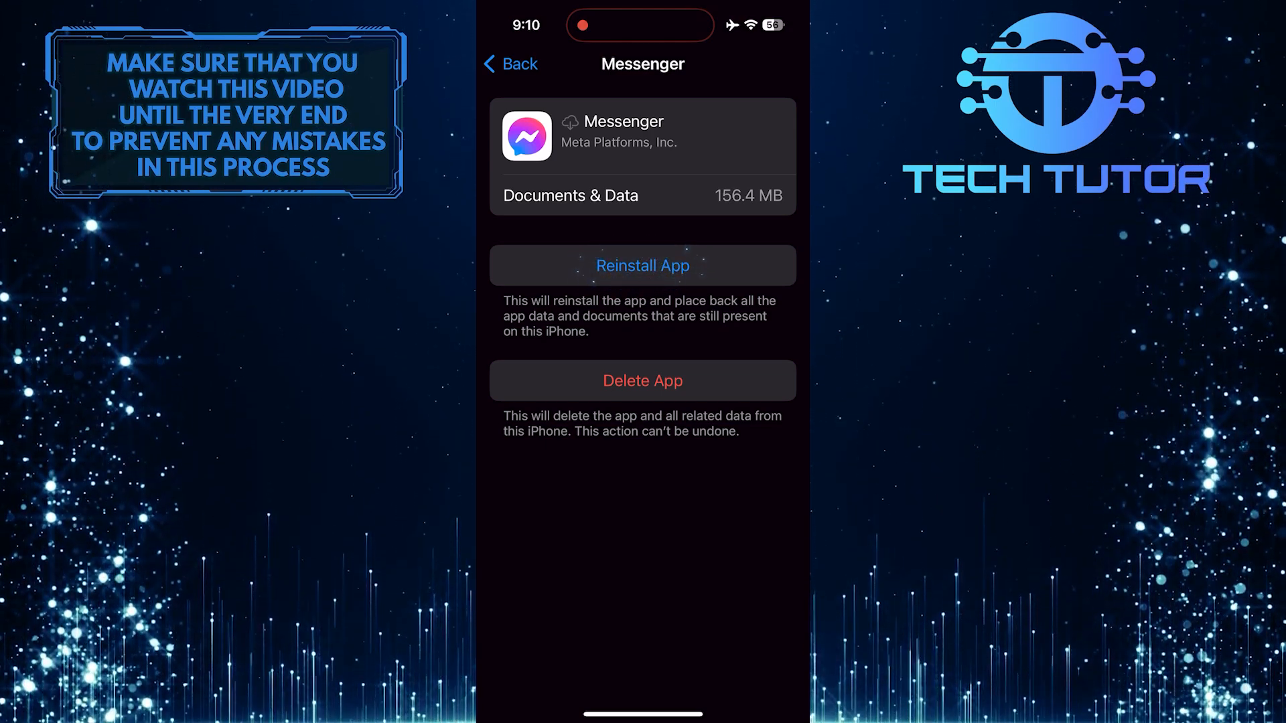
left_click(642, 265)
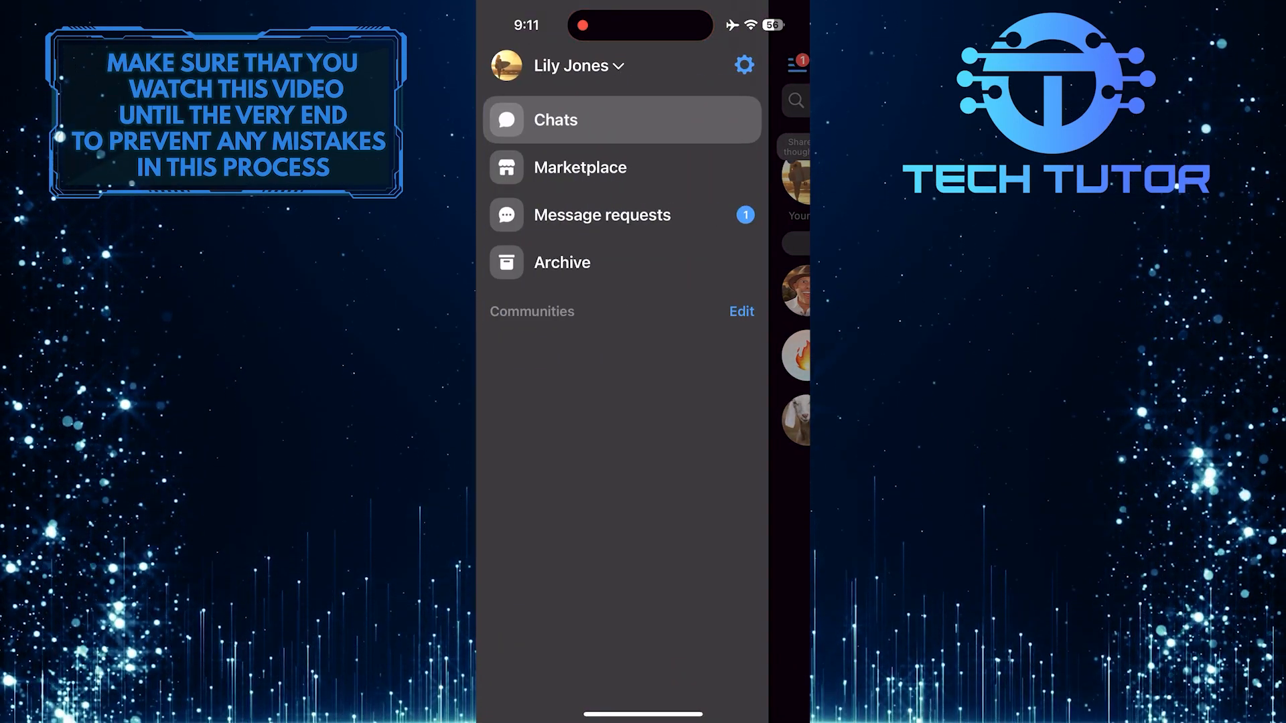
left_click(576, 66)
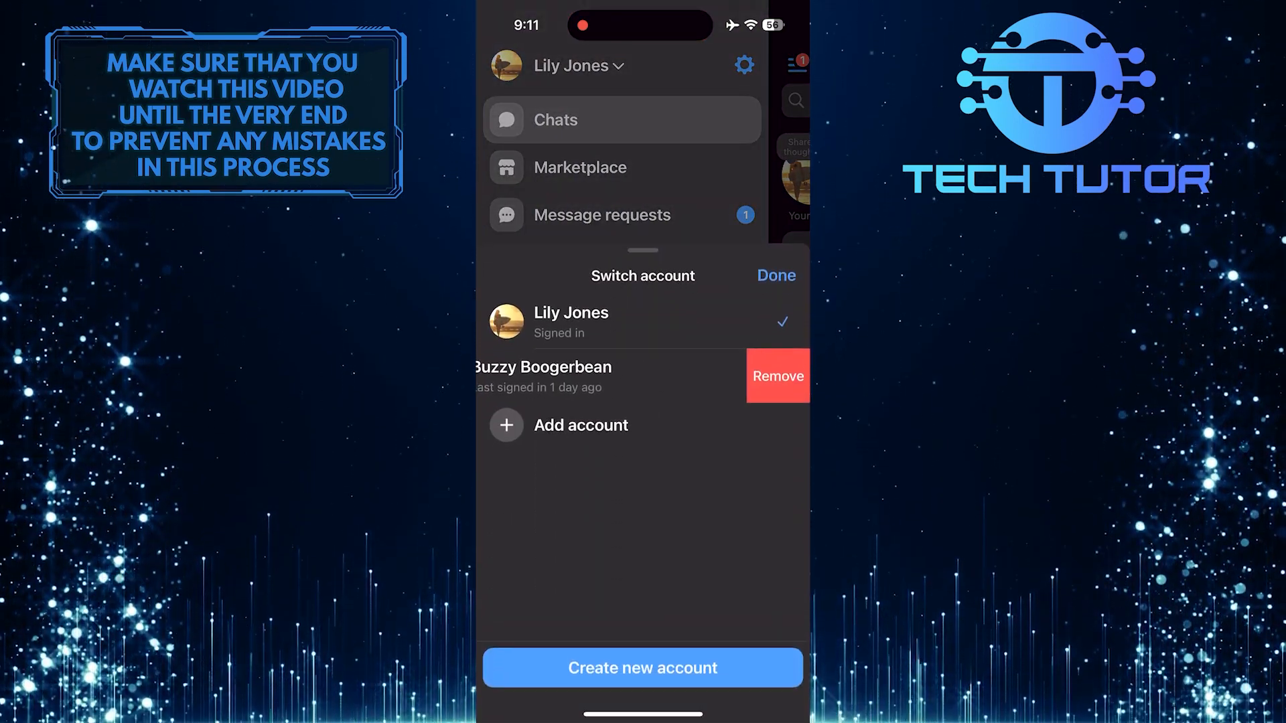
left_click(776, 377)
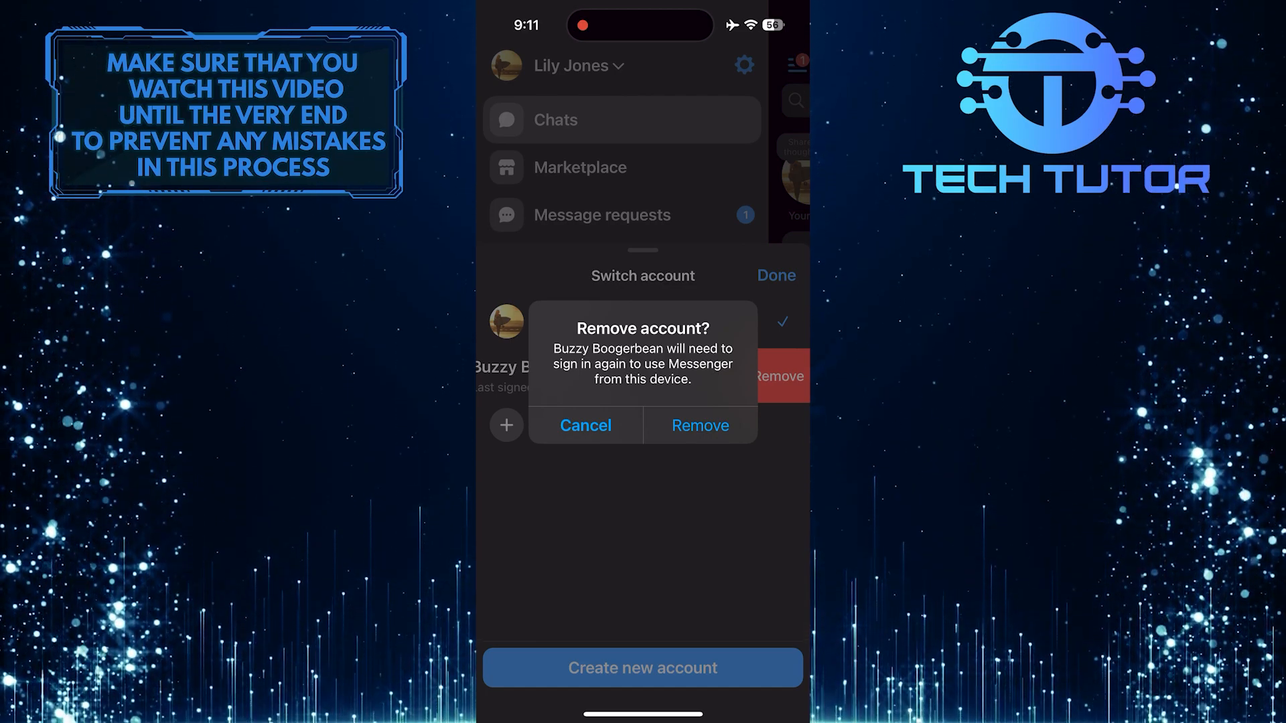
left_click(585, 425)
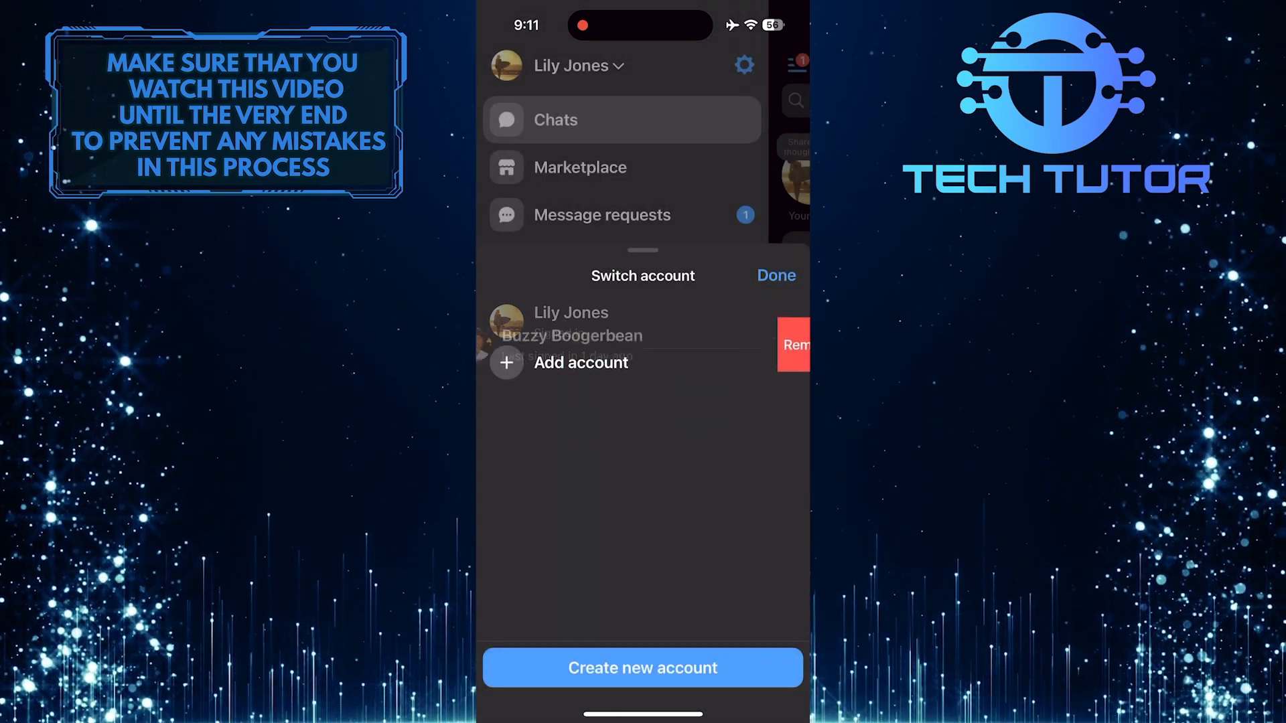
left_click(580, 362)
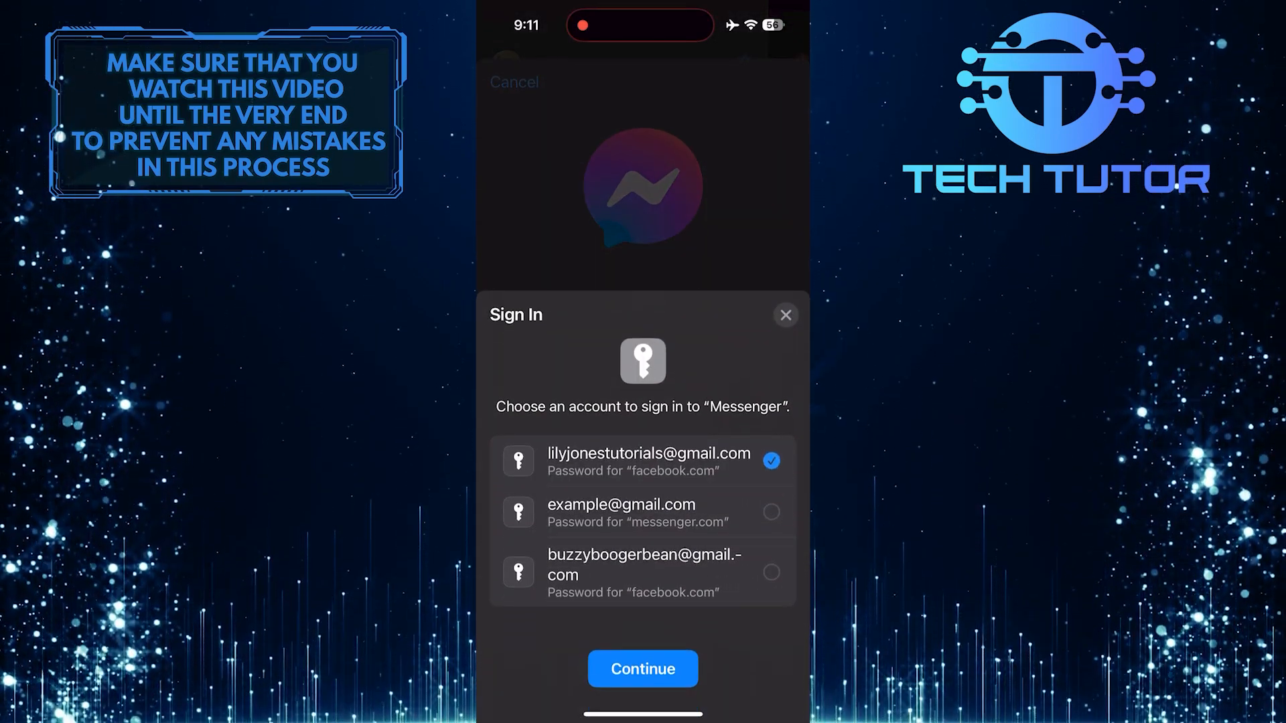
left_click(785, 315)
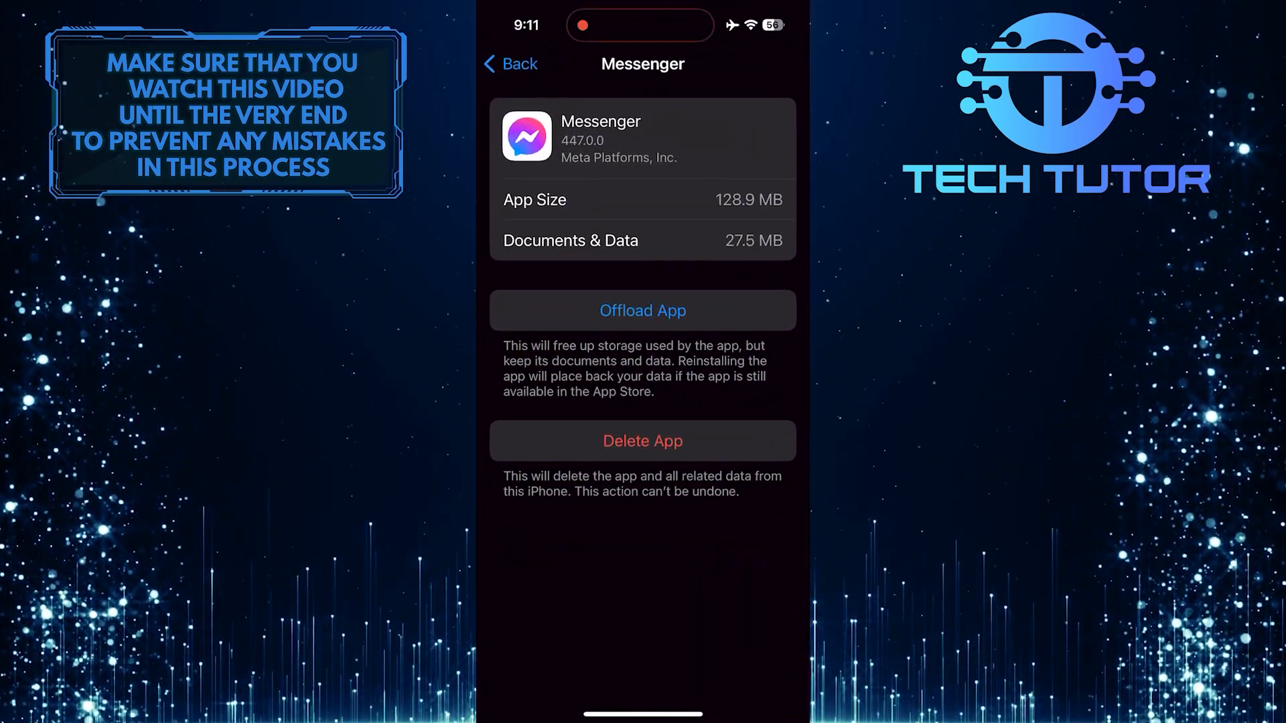
Delete Messenger and all its data from iPhone Storage, then go to the App Store
left_click(642, 441)
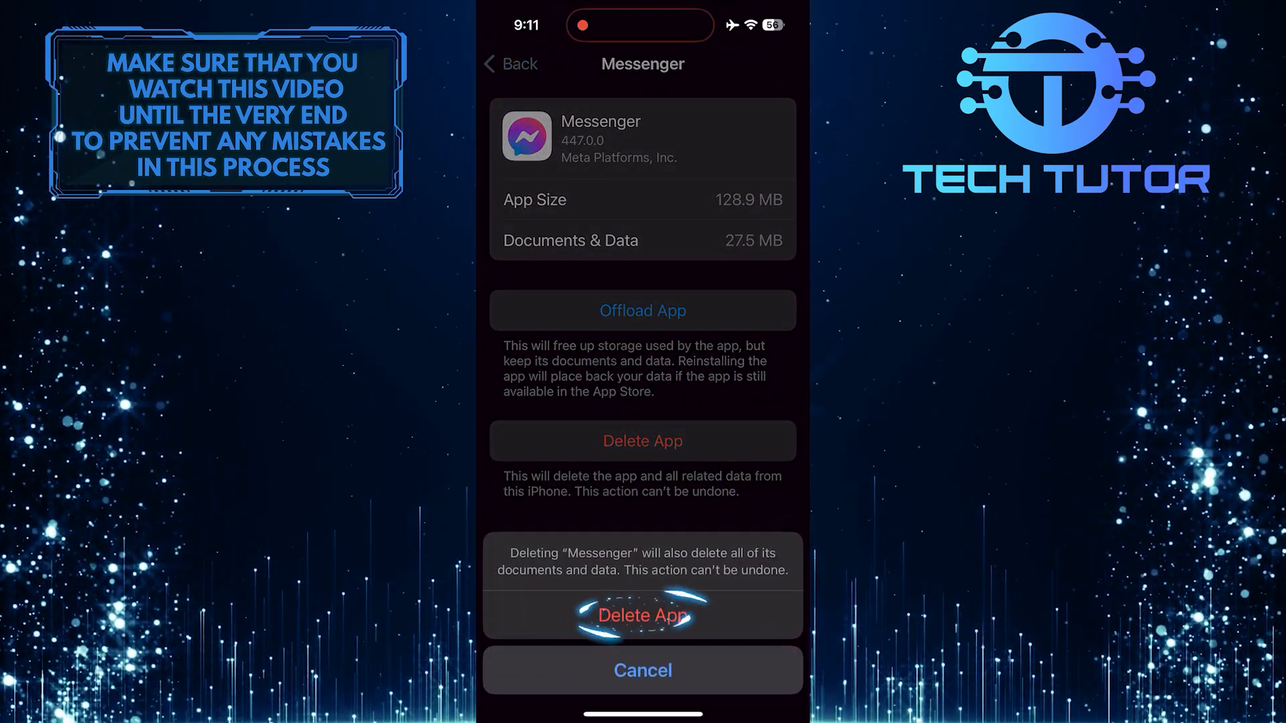
left_click(642, 614)
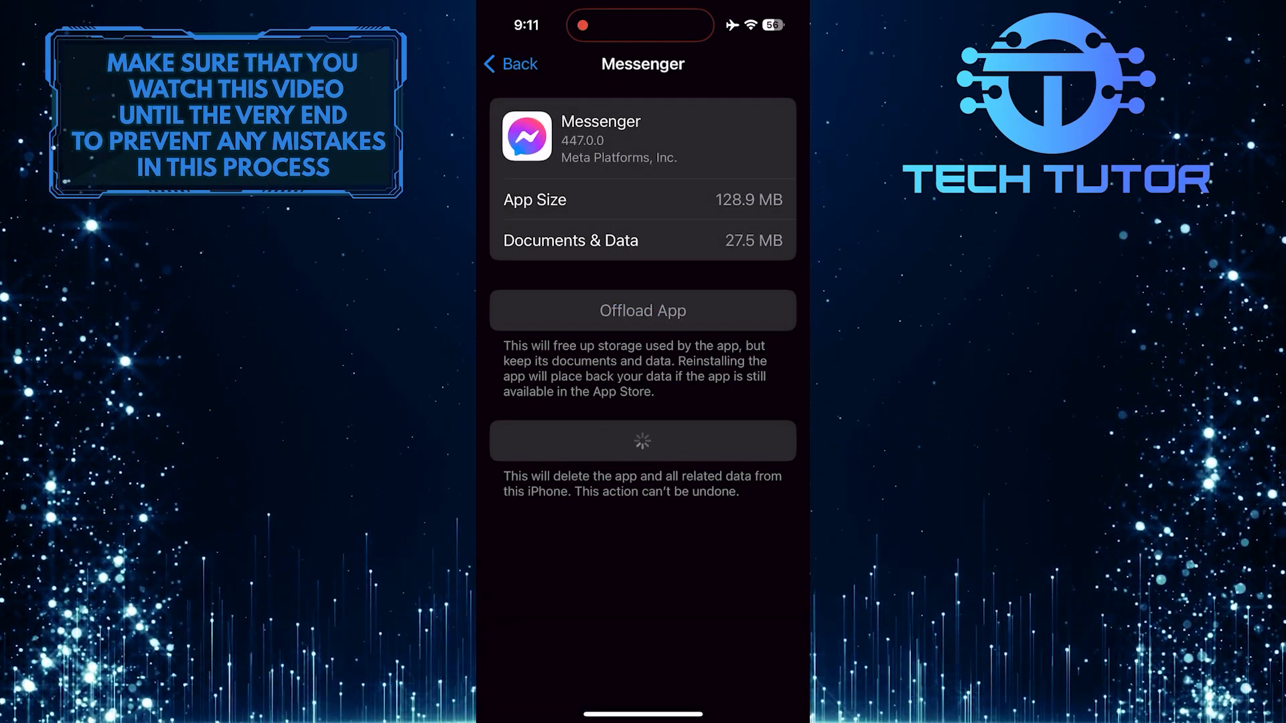
left_click(509, 65)
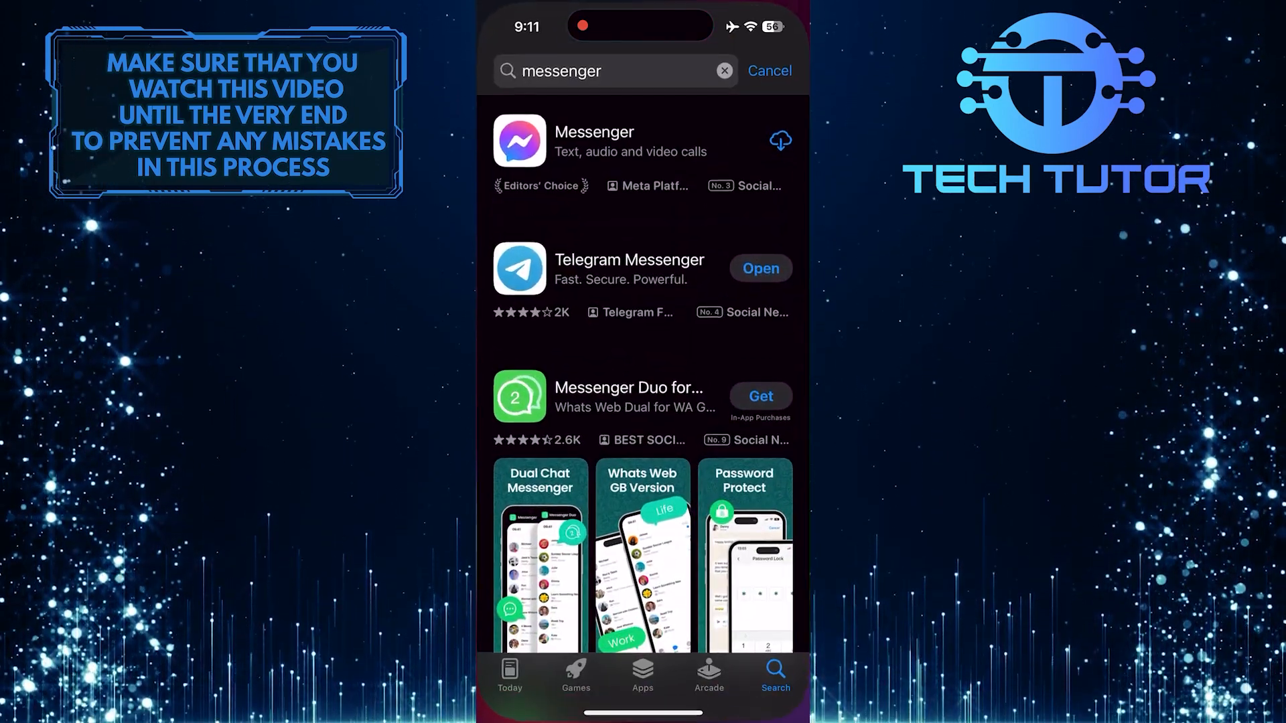
Redownload Messenger from its App Store search result page
left_click(594, 139)
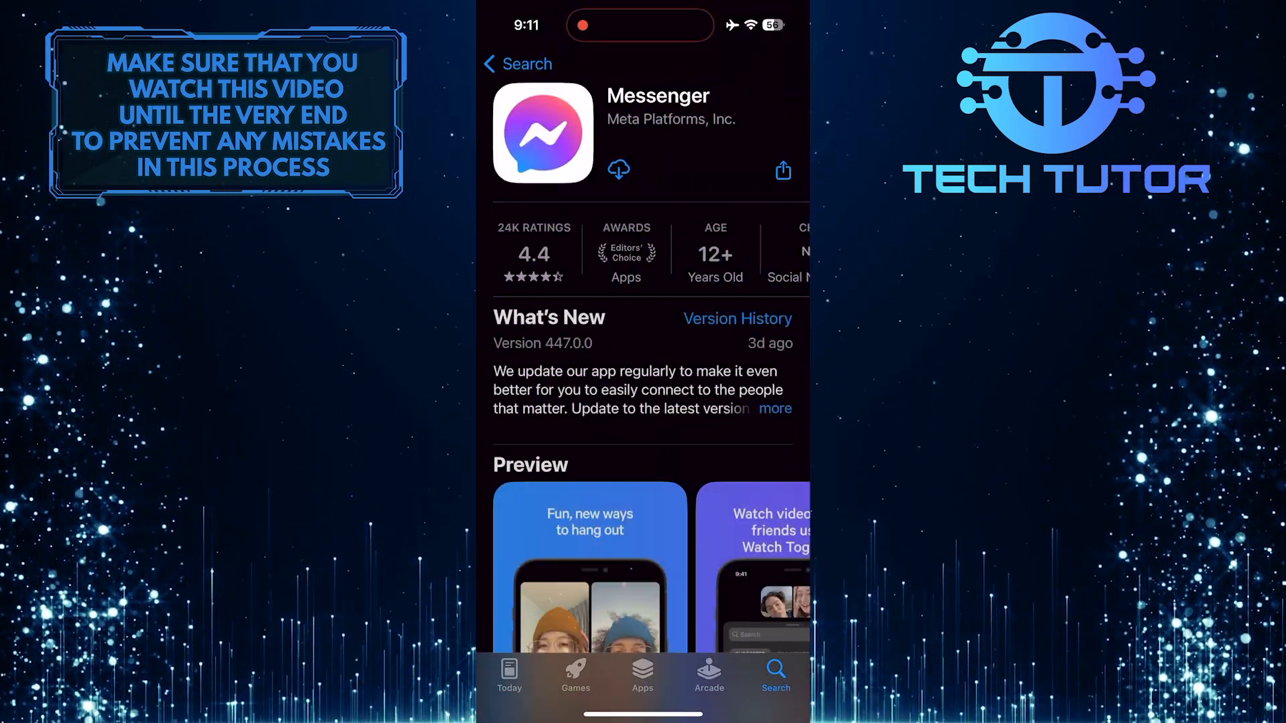
left_click(618, 170)
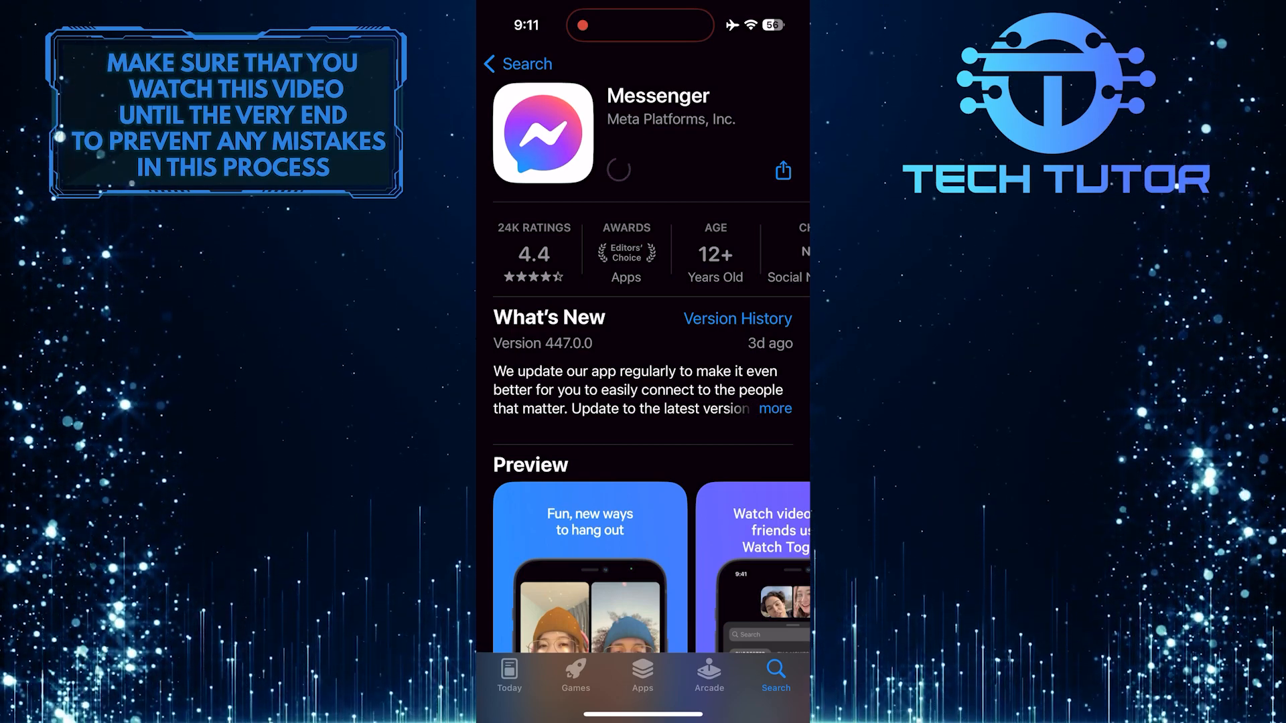